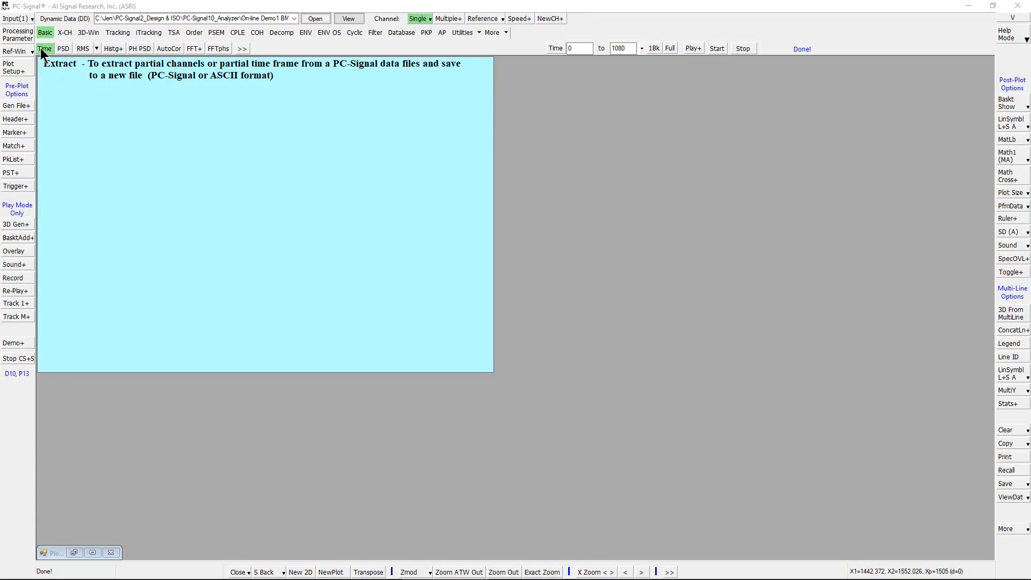
Launch the Extract/Merge Data tool from the Utilities menu, extracting from one file.
left_click(462, 32)
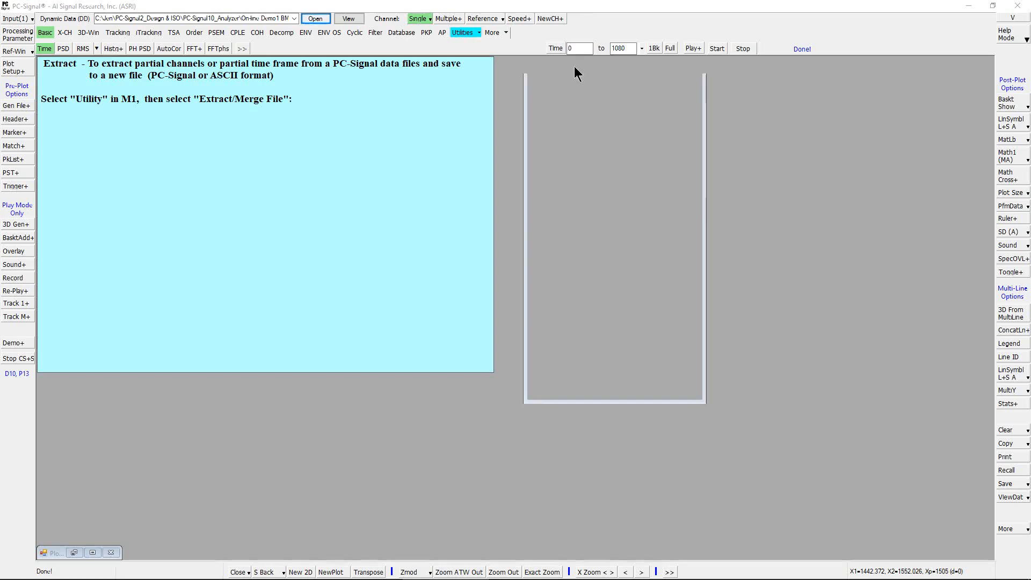
left_click(463, 33)
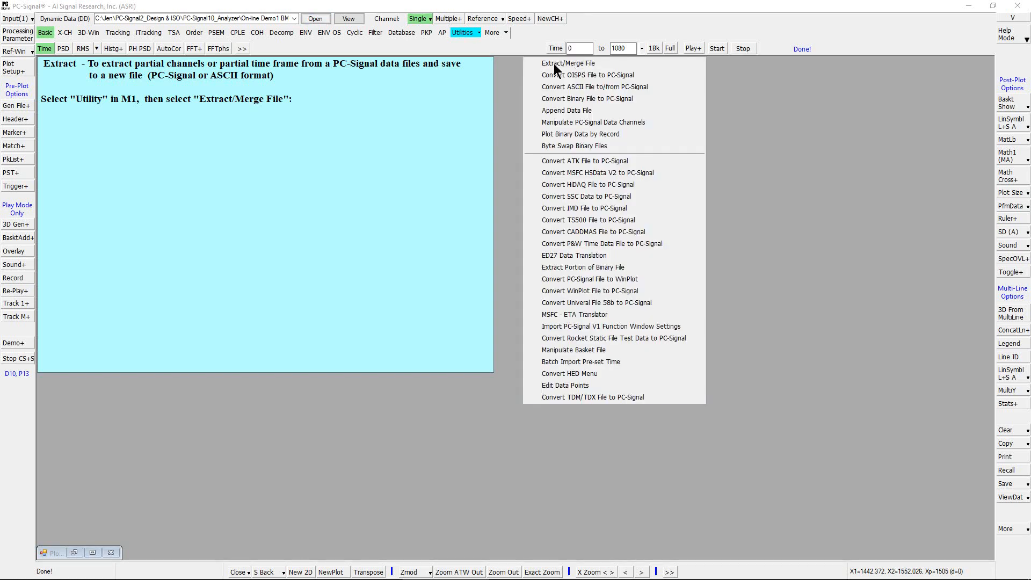
left_click(568, 64)
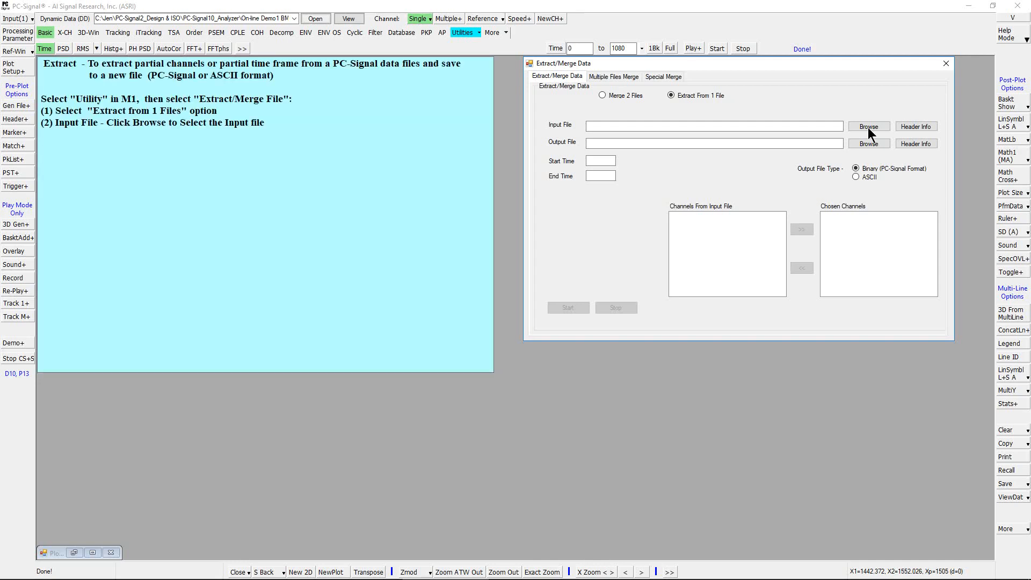
mouse_move(559, 134)
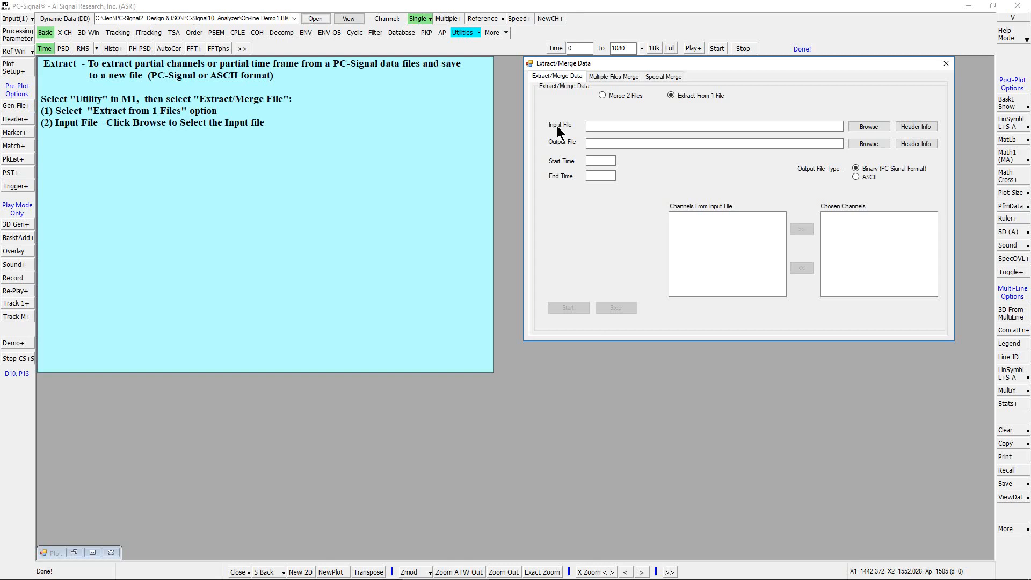
Set Demo Test1.dat as input and Extracted Demo Test1 as output, listing eleven pump channels.
left_click(868, 127)
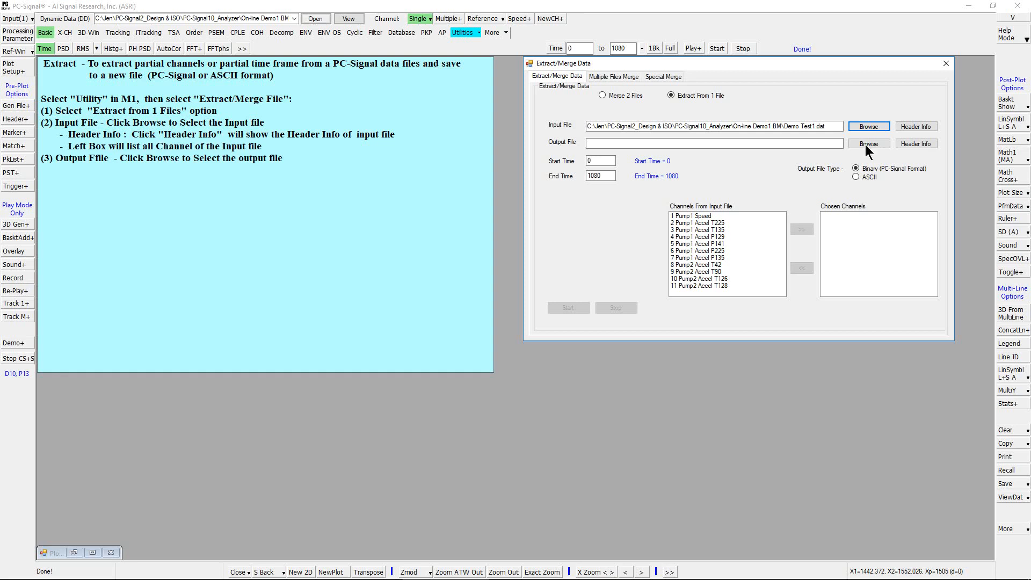
left_click(867, 143)
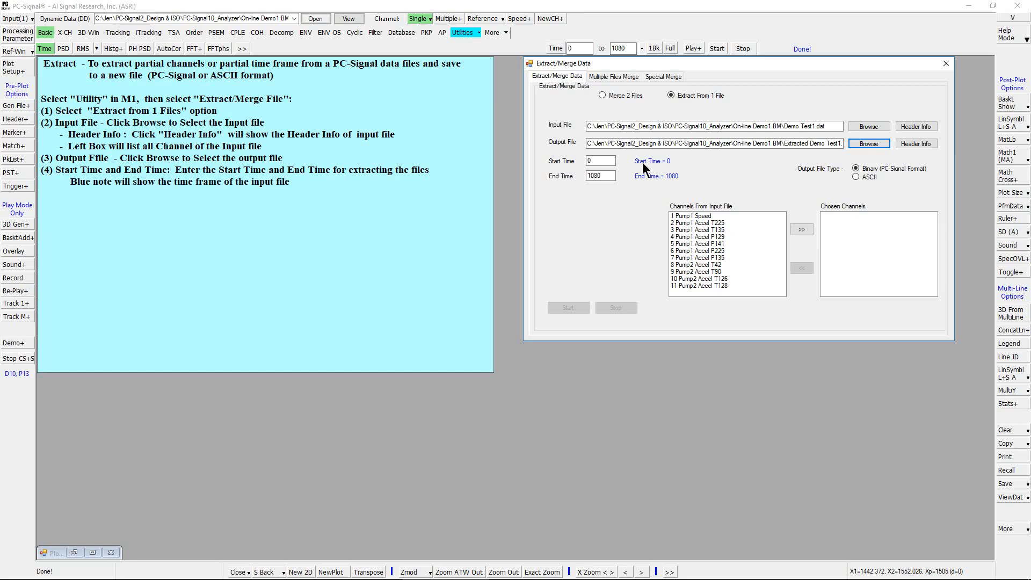
mouse_move(643, 185)
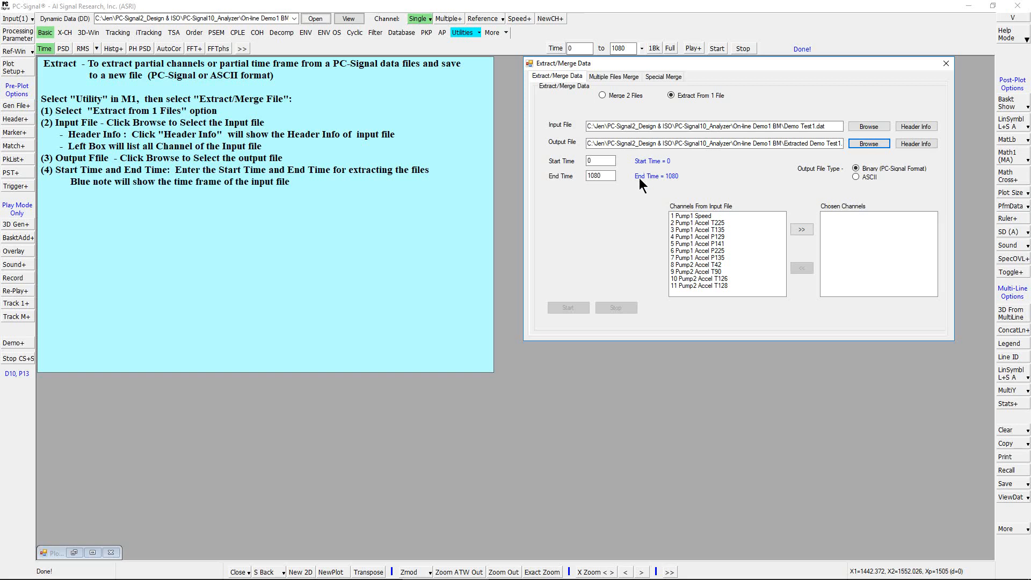
Set the extraction time range to 500–600, keeping binary PC-Signal output format.
type("500")
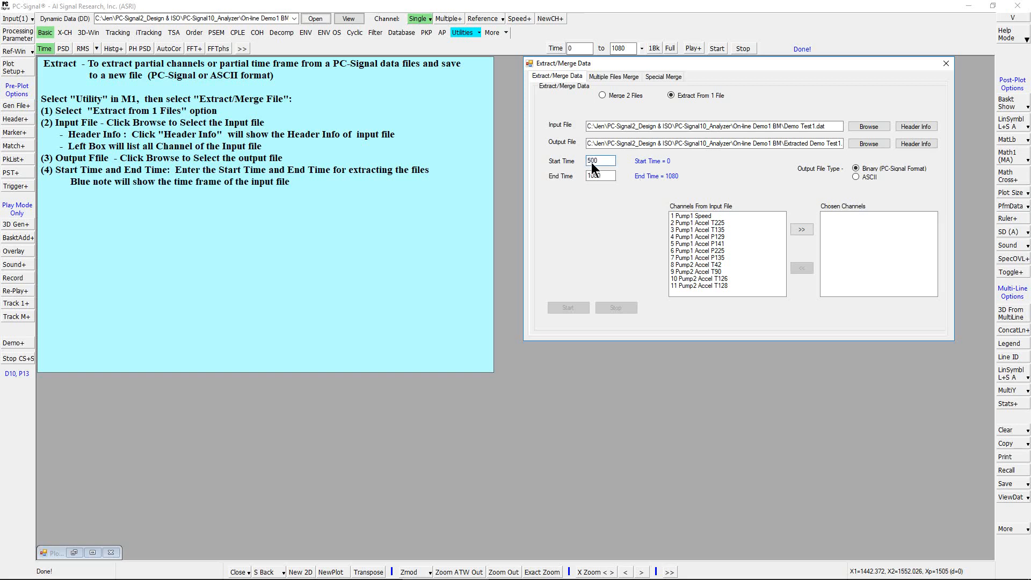
type("600")
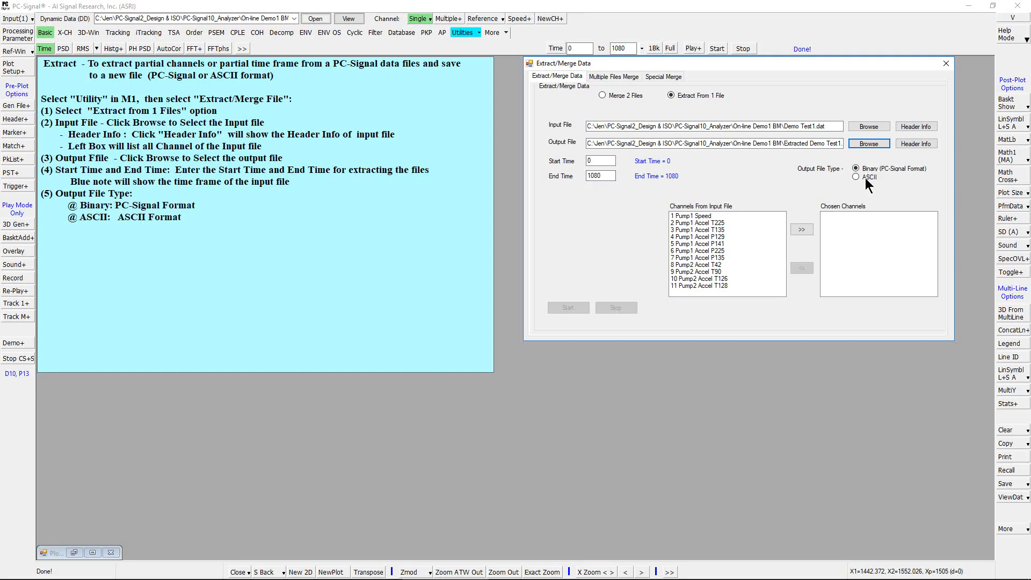
mouse_move(870, 176)
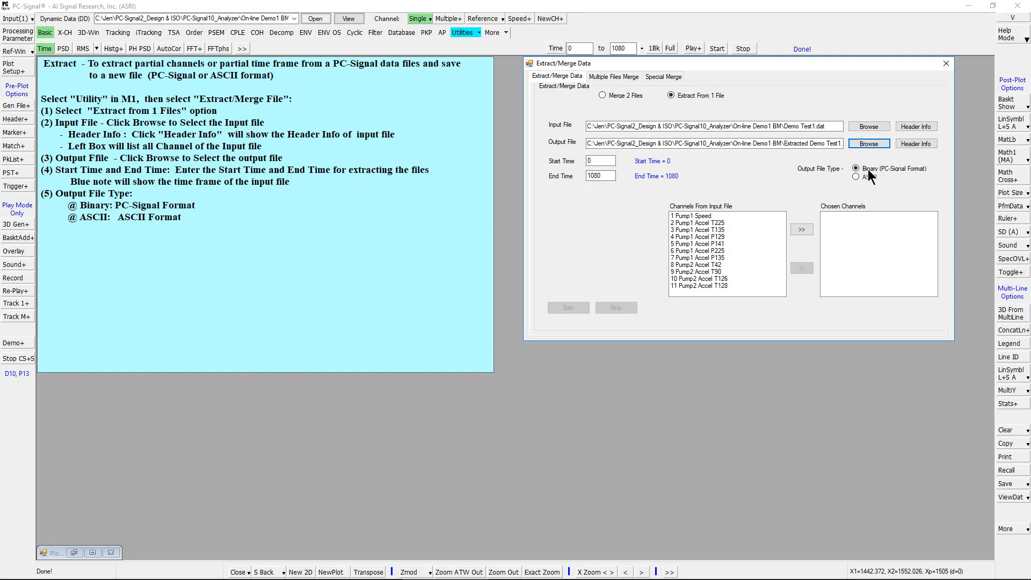
type("500")
left_click(600, 175)
type("600")
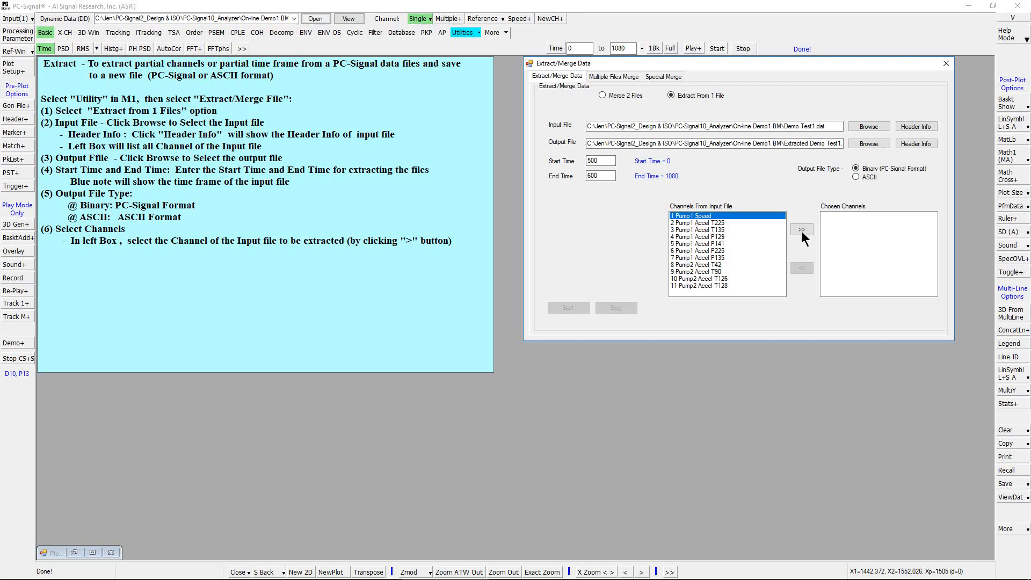
Add Pump1 Speed and Pump1 Accel P141, P225, P135 to the chosen channels.
left_click(801, 229)
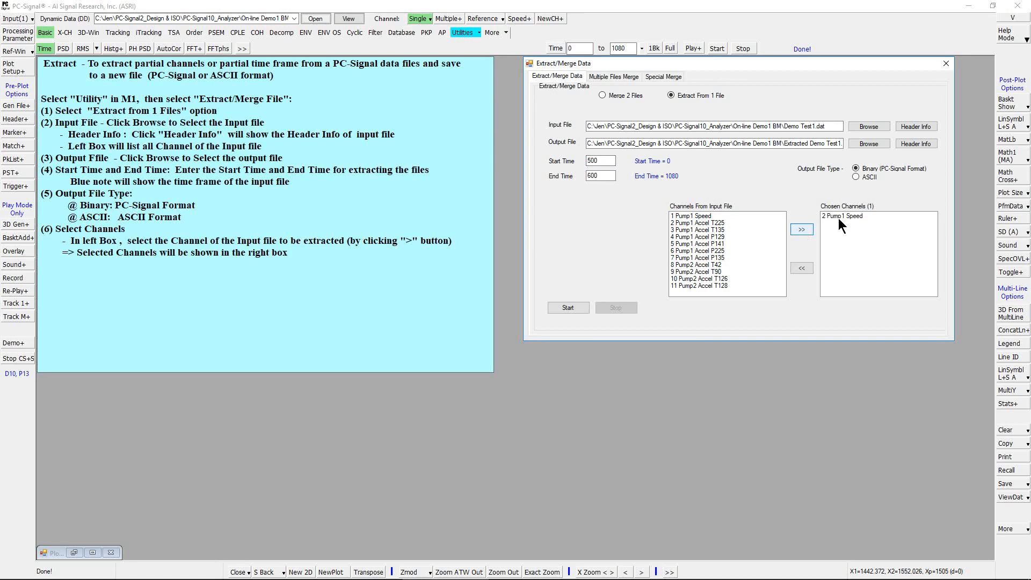
mouse_move(687, 255)
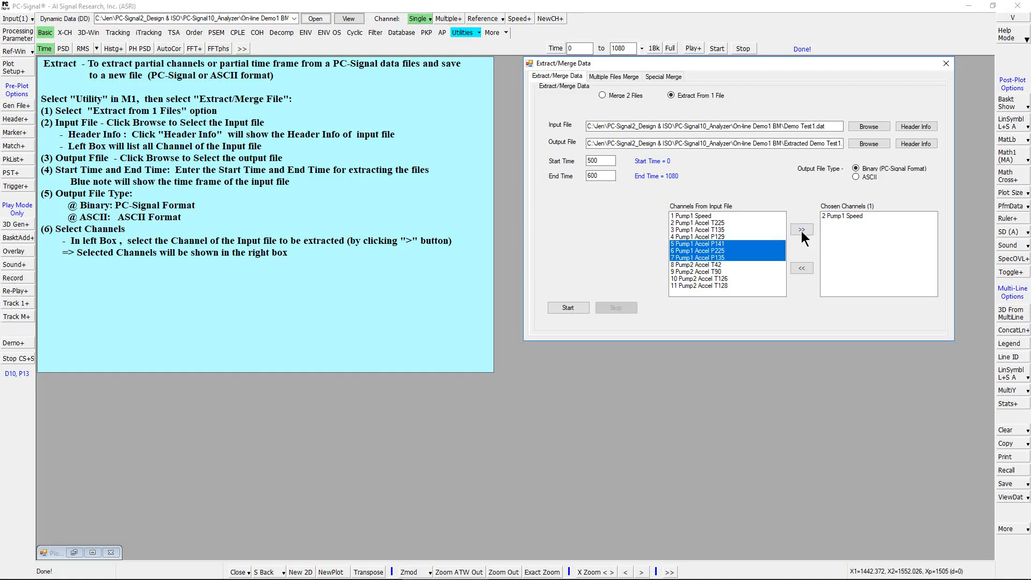
left_click(802, 230)
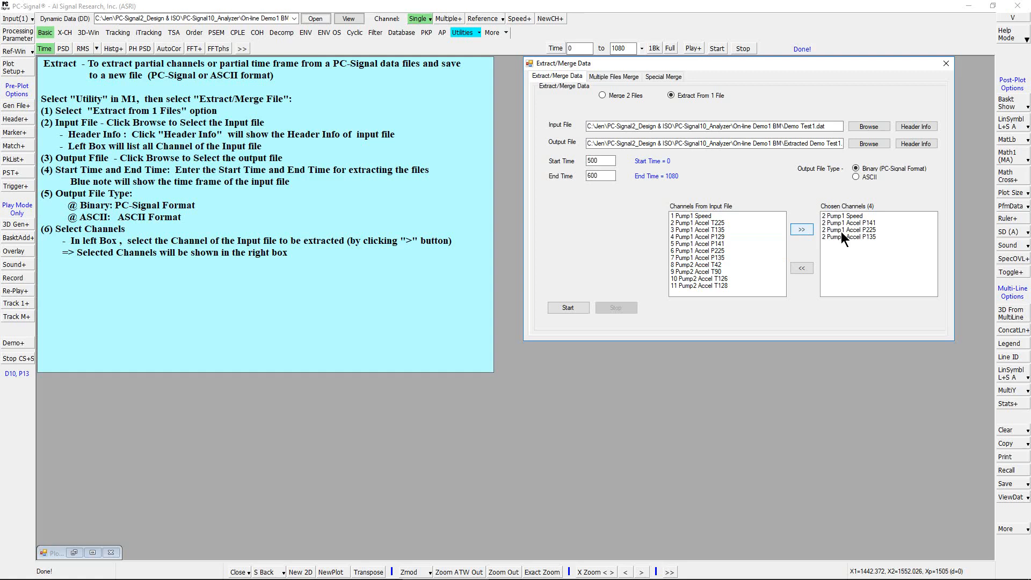